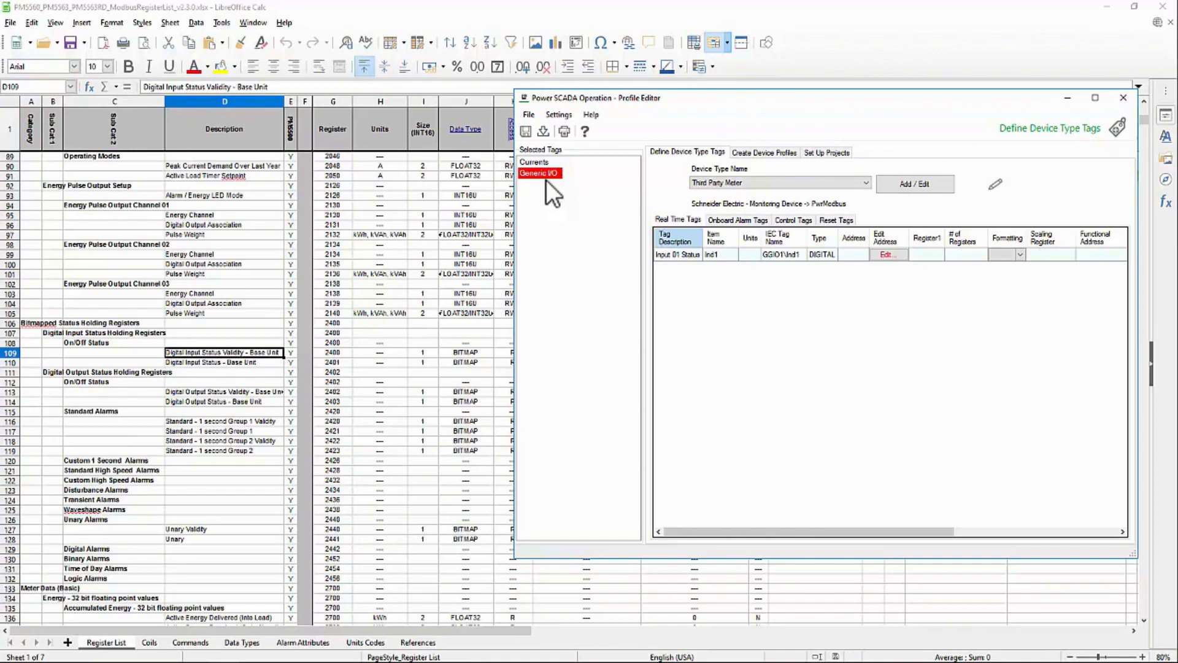
{"action": "mouse_move", "coordinate": [594, 206]}
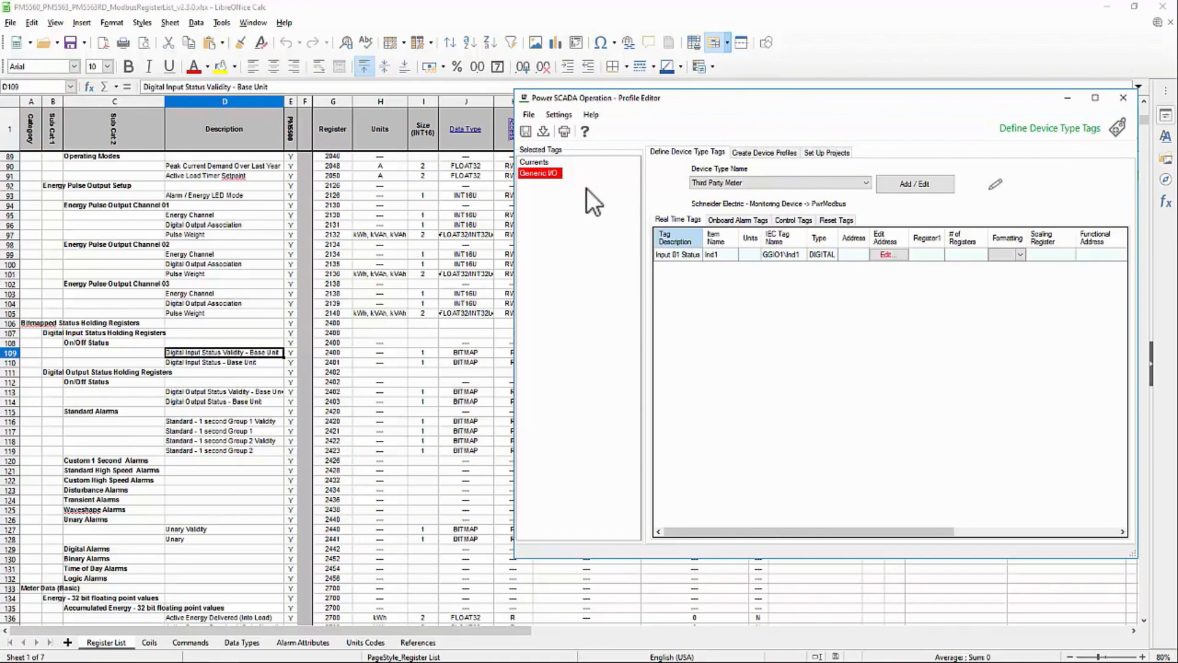
{"action": "mouse_move", "coordinate": [803, 267]}
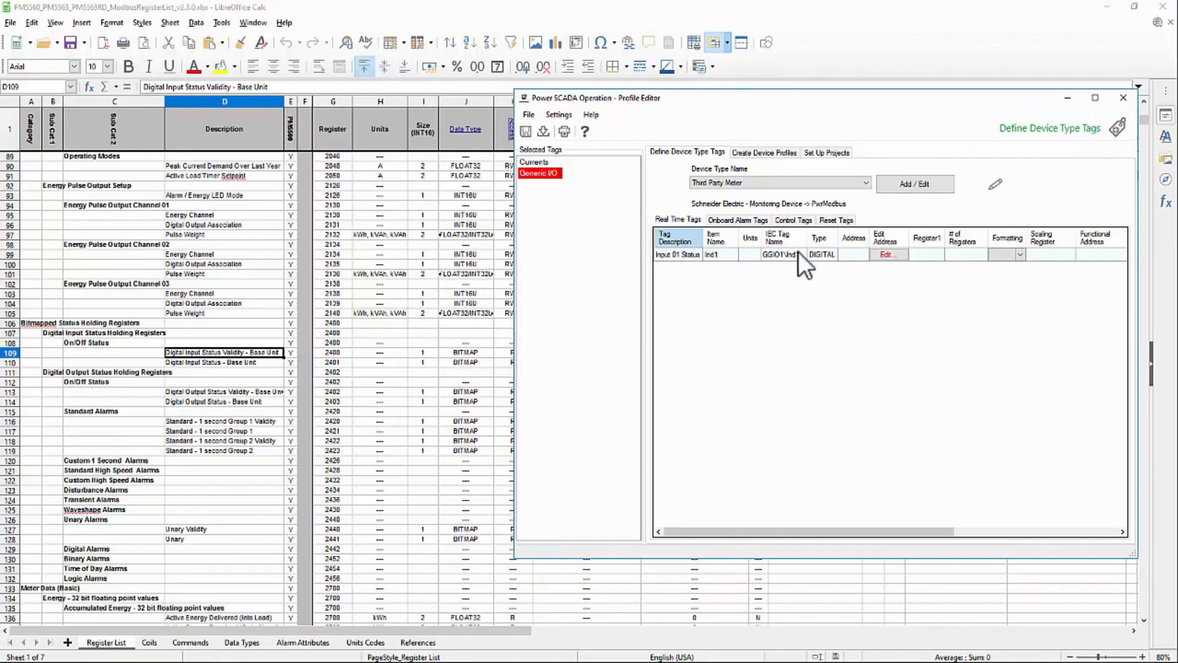
{"action": "mouse_move", "coordinate": [862, 266]}
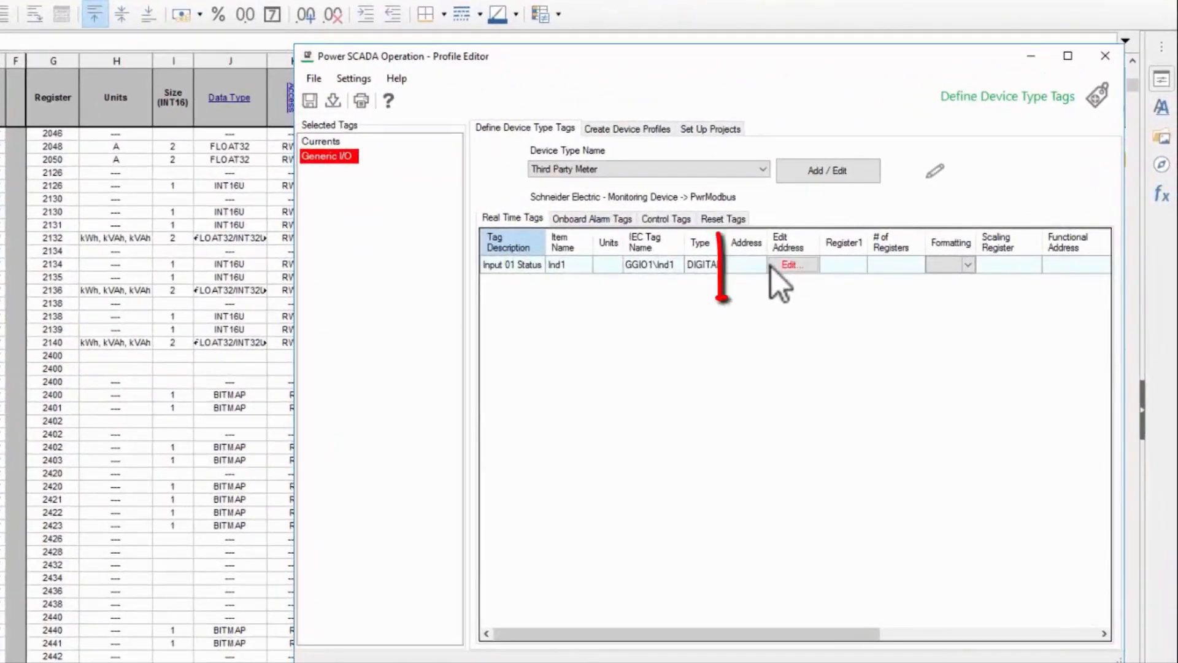
- Edit the Input 01 Status address with Decimal display and Holding register type kept
{"action": "left_click", "coordinate": [790, 263]}
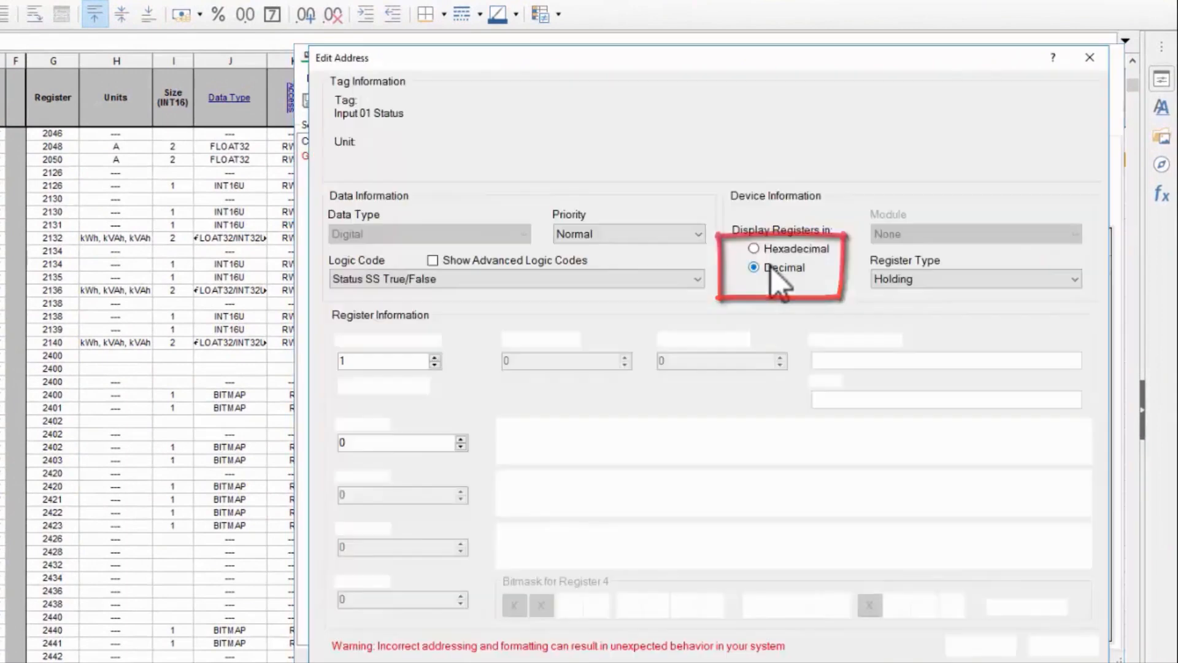
{"action": "left_click", "coordinate": [753, 267]}
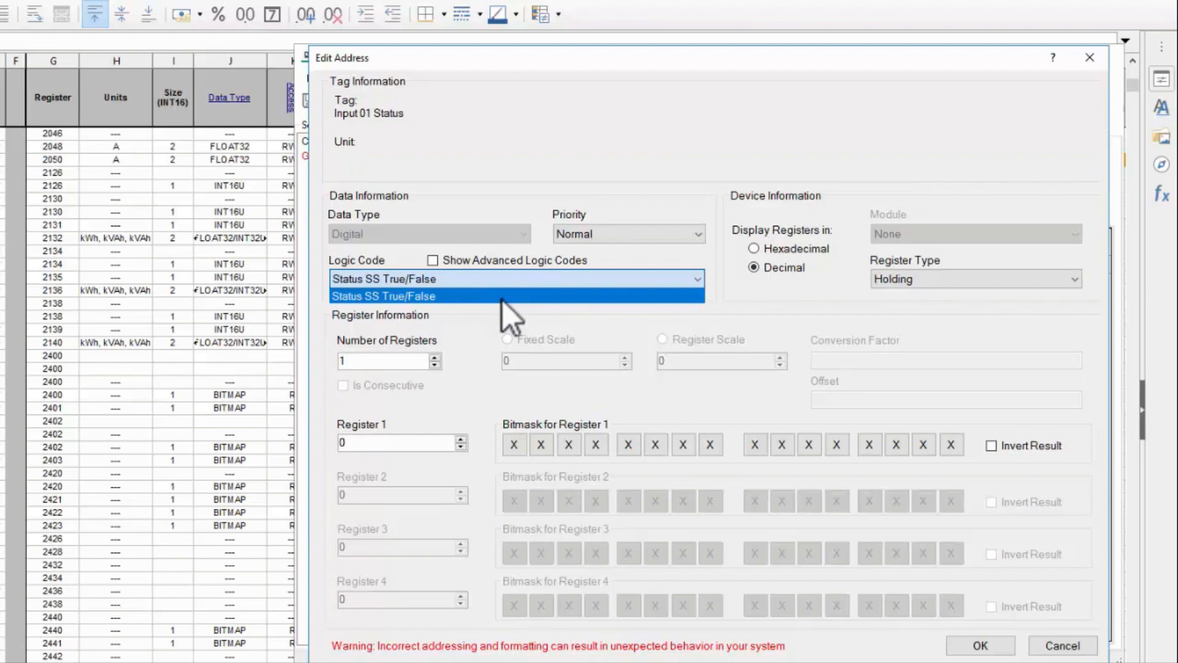
{"action": "mouse_move", "coordinate": [527, 308]}
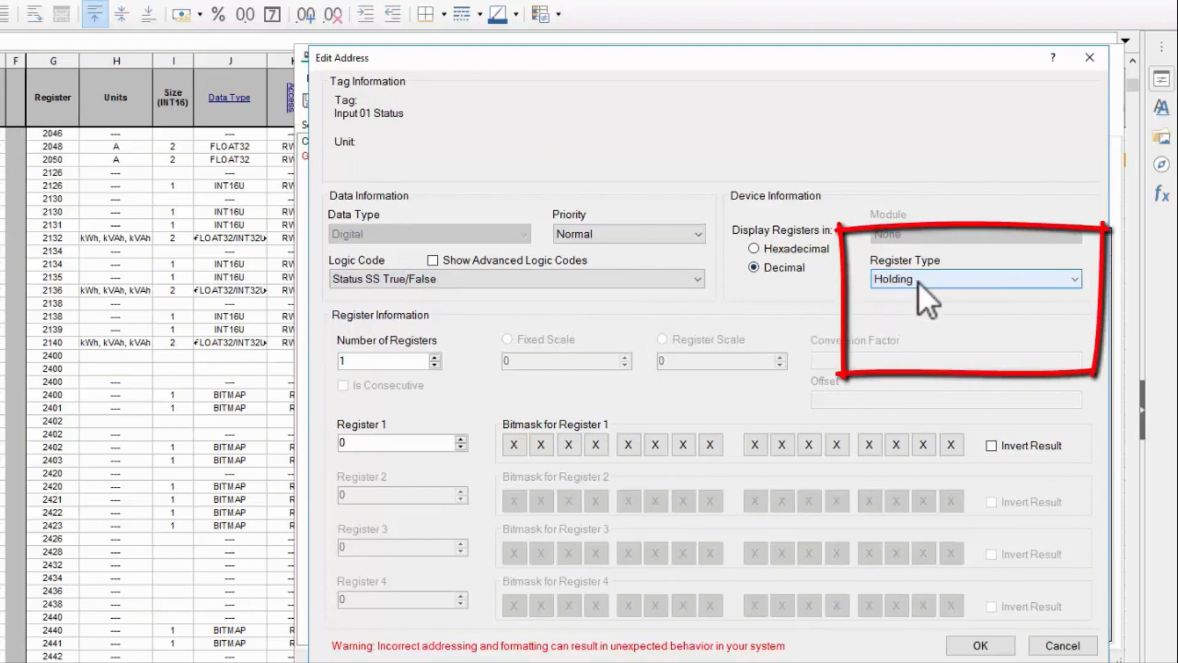
{"action": "left_click", "coordinate": [973, 279]}
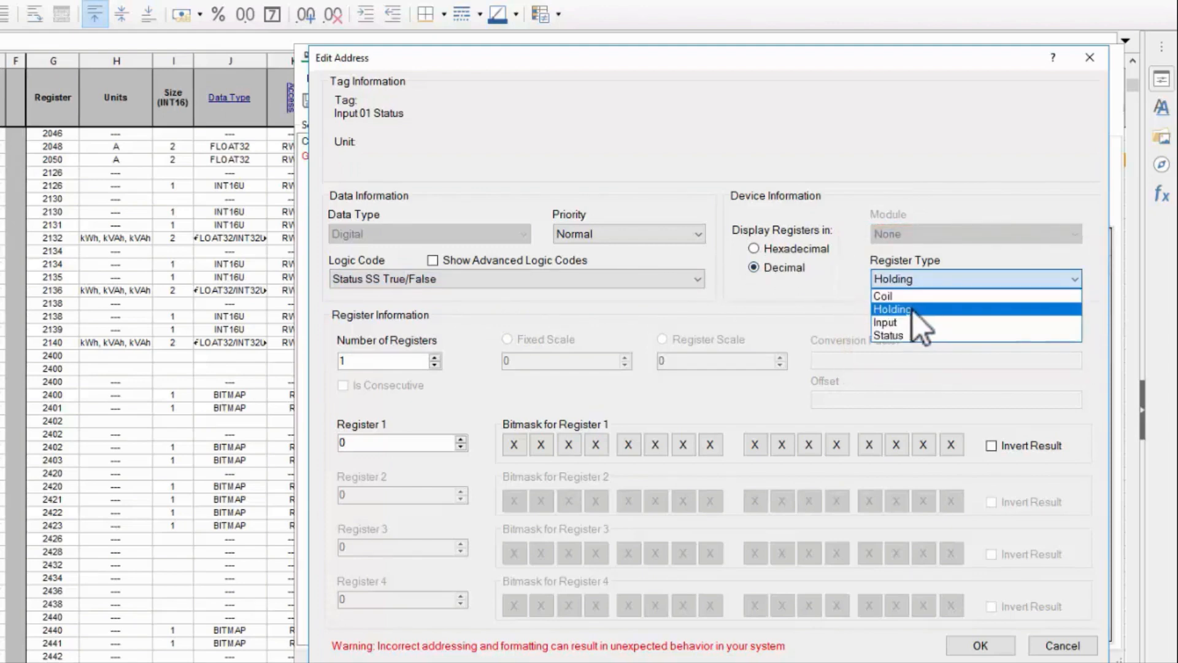
{"action": "mouse_move", "coordinate": [886, 296]}
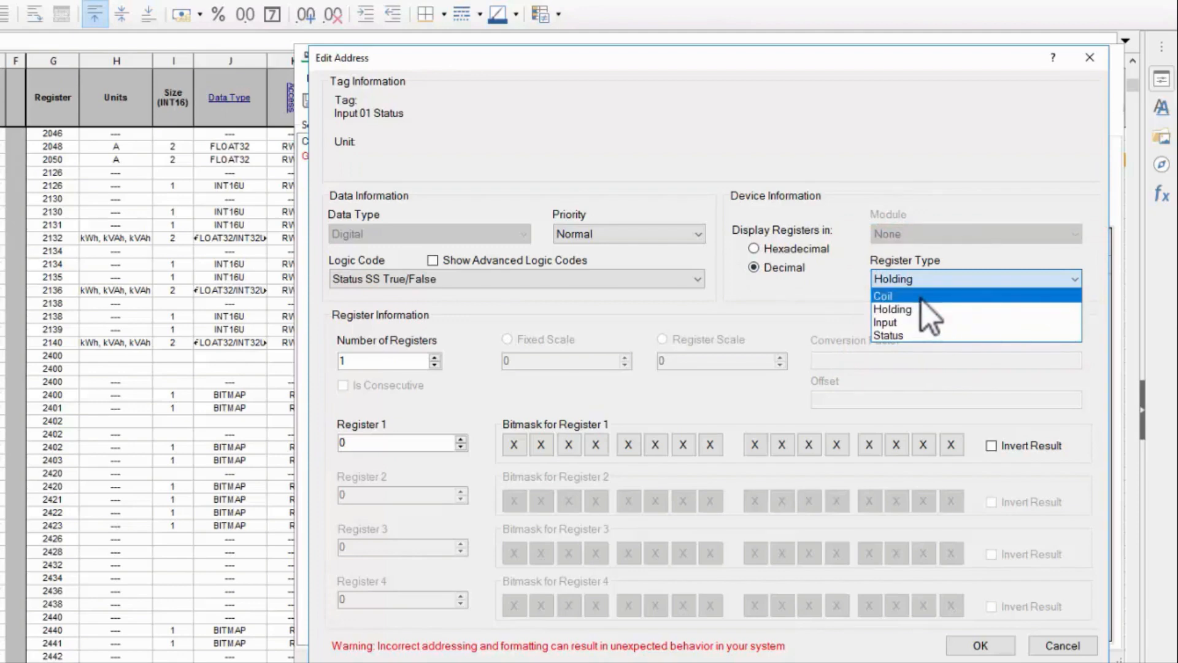
{"action": "mouse_move", "coordinate": [932, 330]}
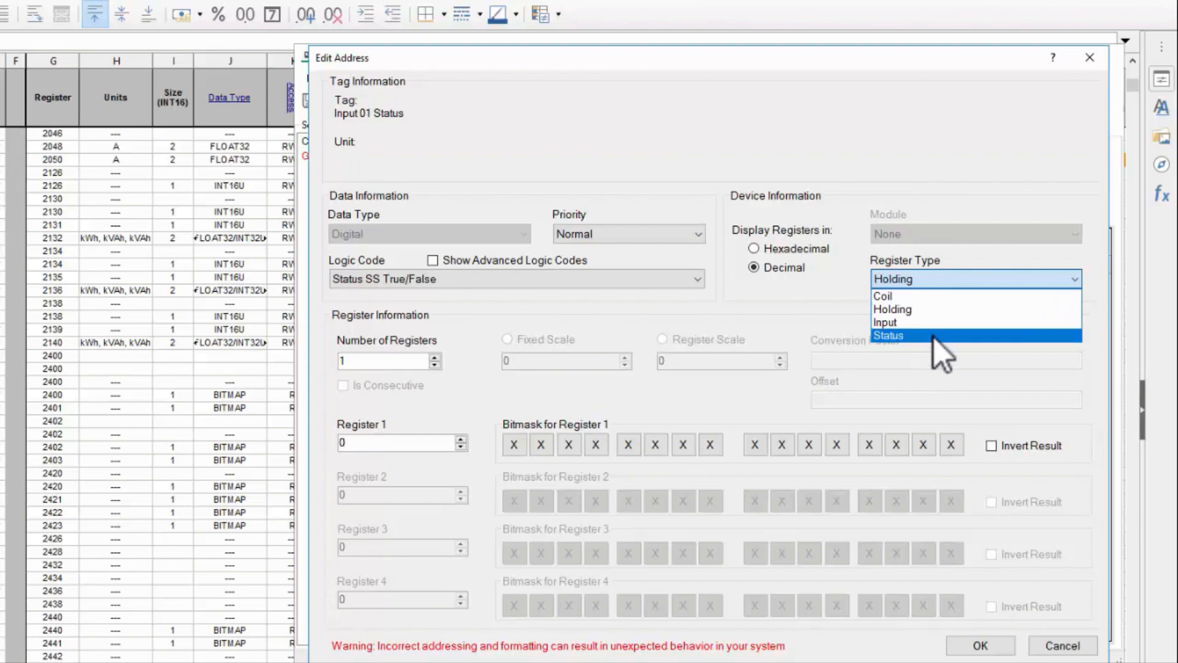
{"action": "mouse_move", "coordinate": [960, 287]}
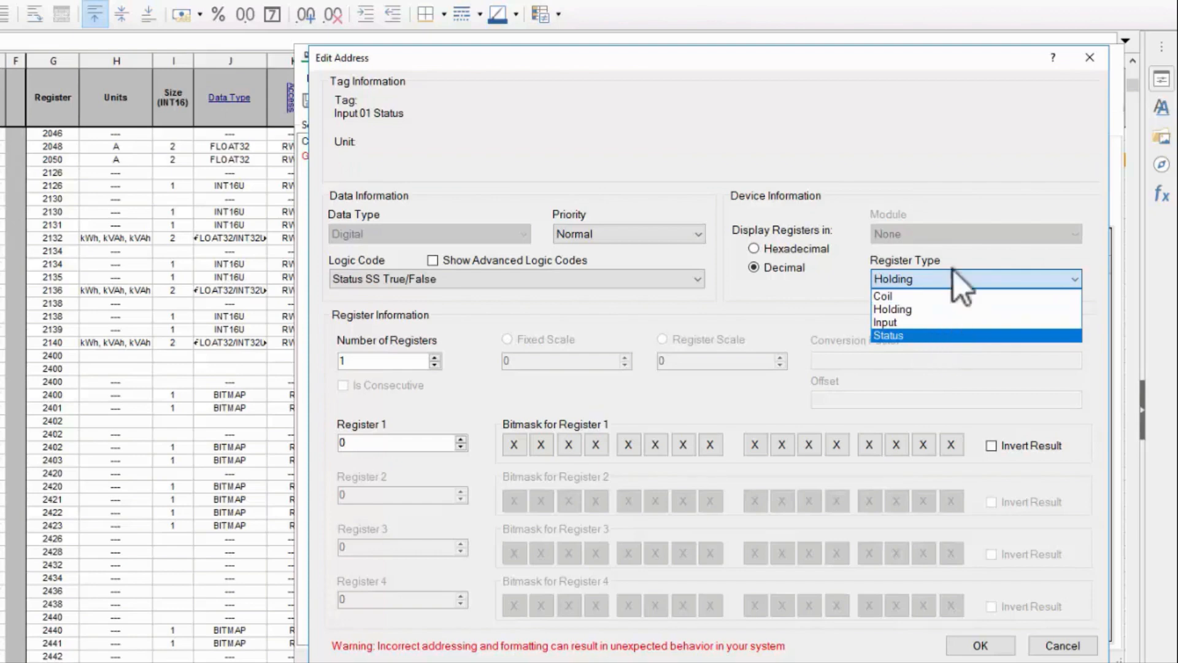
{"action": "left_click", "coordinate": [892, 309]}
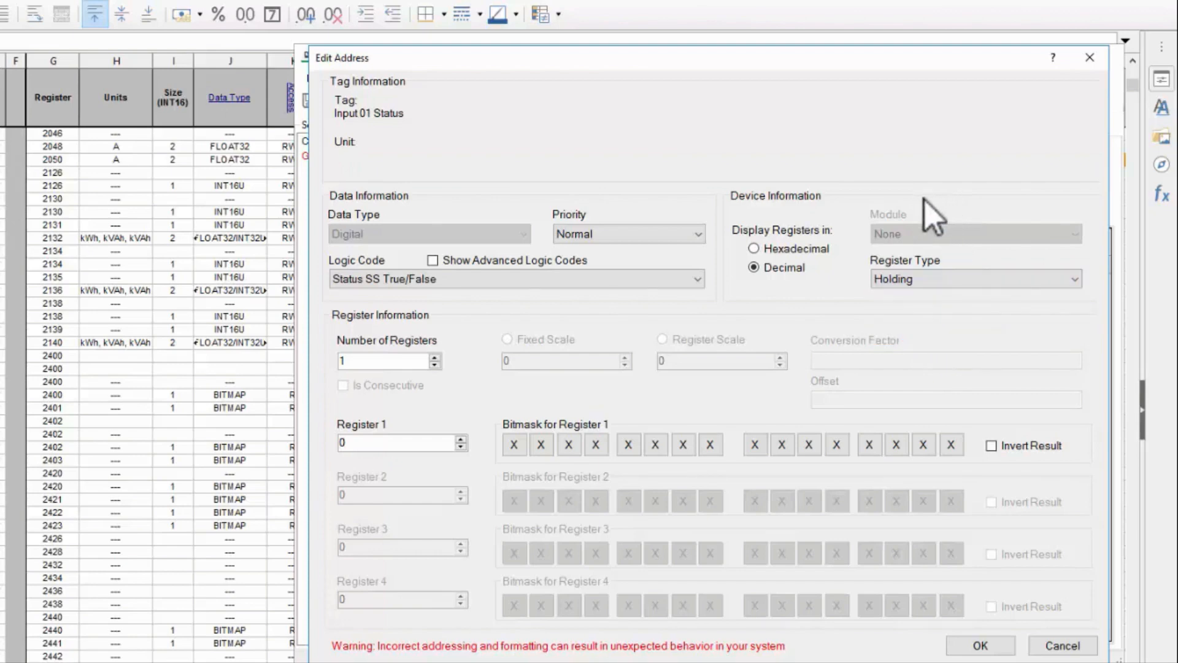
{"action": "mouse_move", "coordinate": [397, 301]}
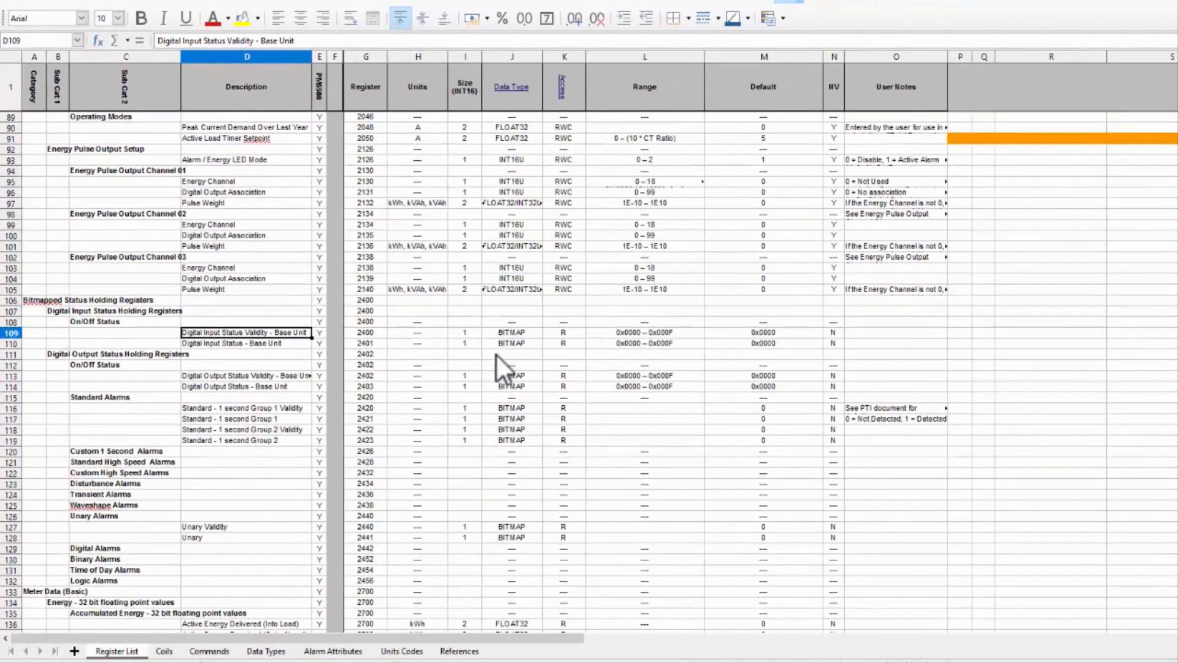
{"action": "mouse_move", "coordinate": [237, 605]}
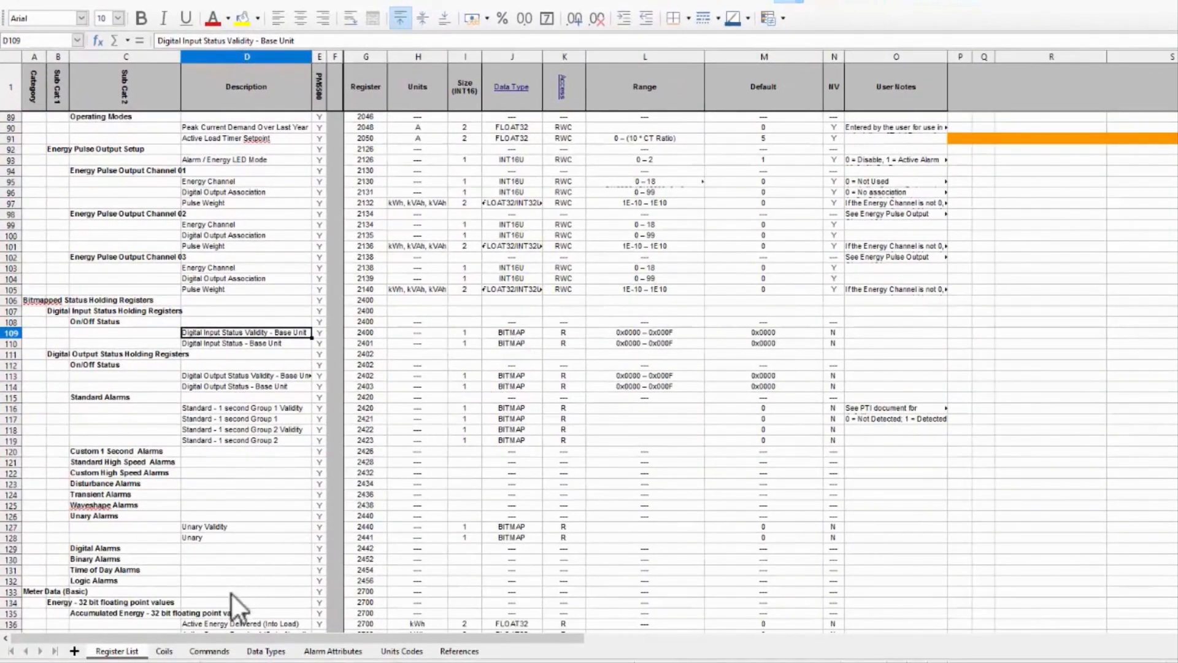
- Show the Coils sheet listing Base Unit Digital Input 1 at register 2401, bit 0
{"action": "left_click", "coordinate": [161, 651]}
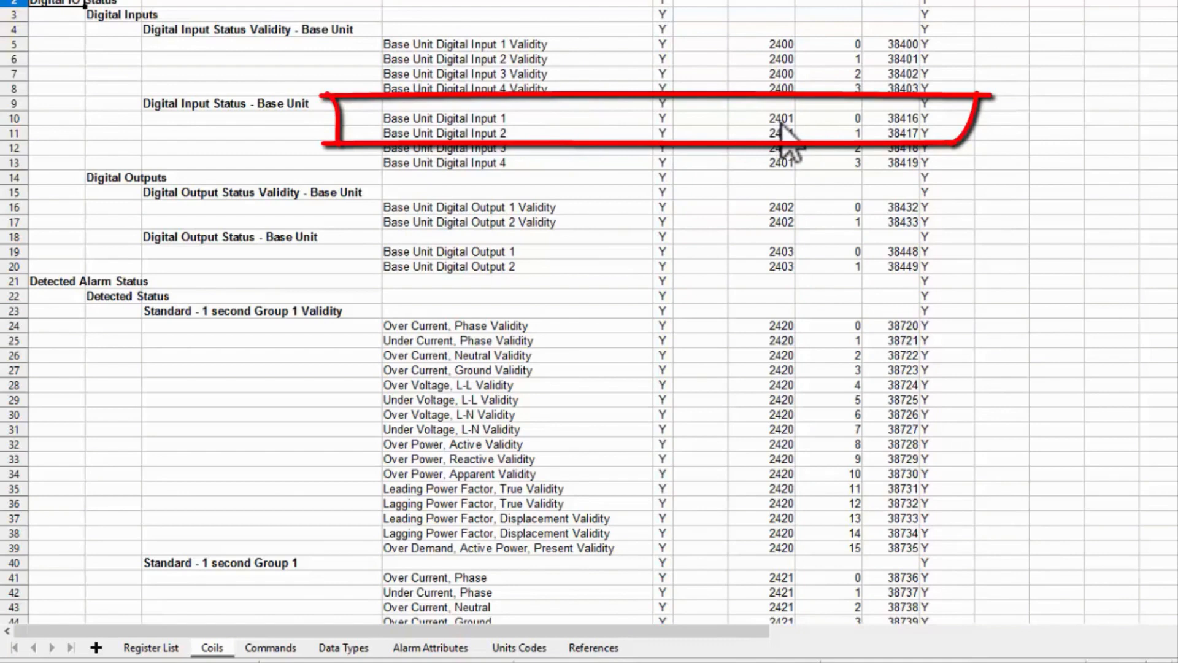
{"action": "mouse_move", "coordinate": [826, 146]}
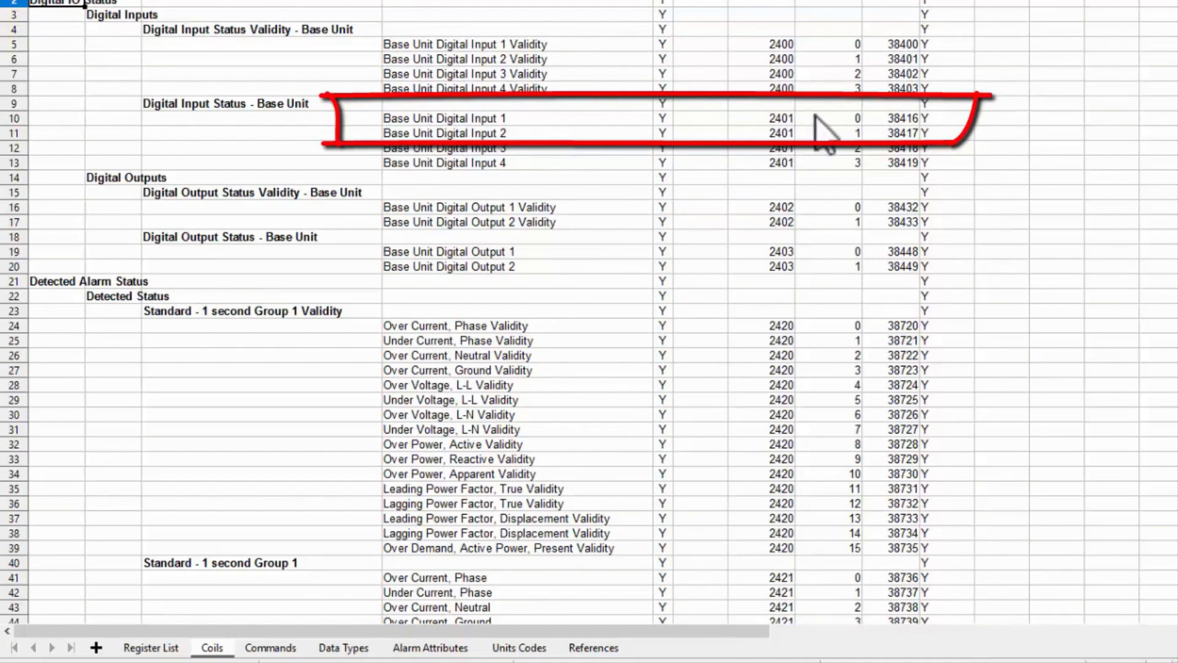
{"action": "mouse_move", "coordinate": [899, 142]}
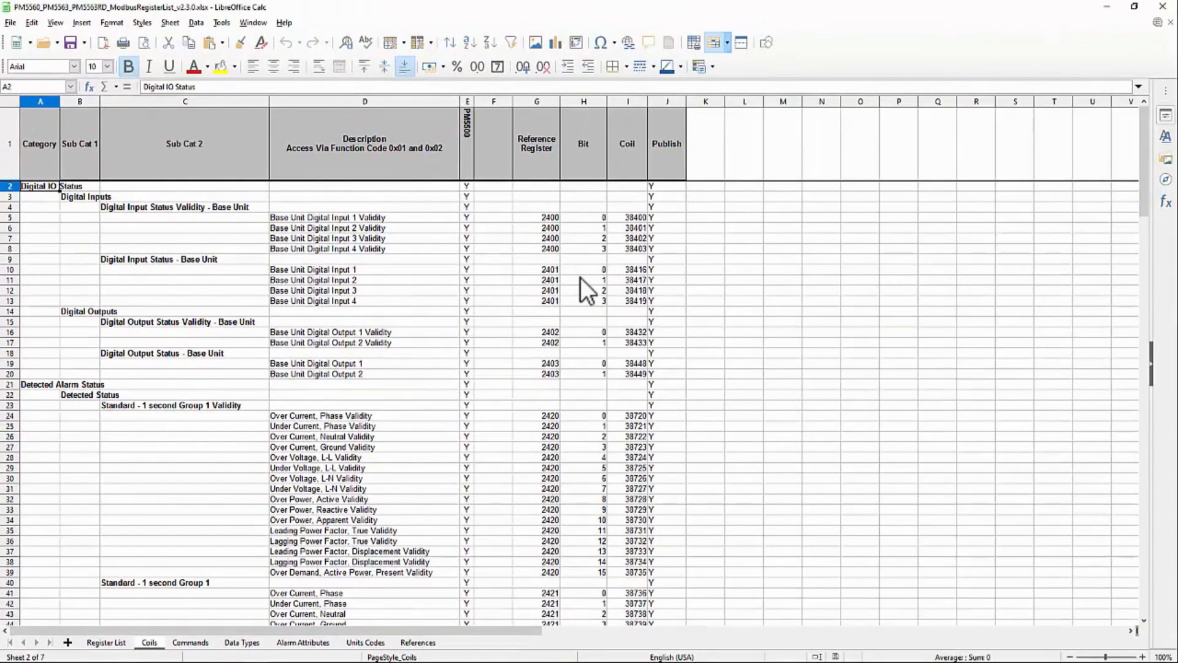
{"action": "mouse_move", "coordinate": [567, 290]}
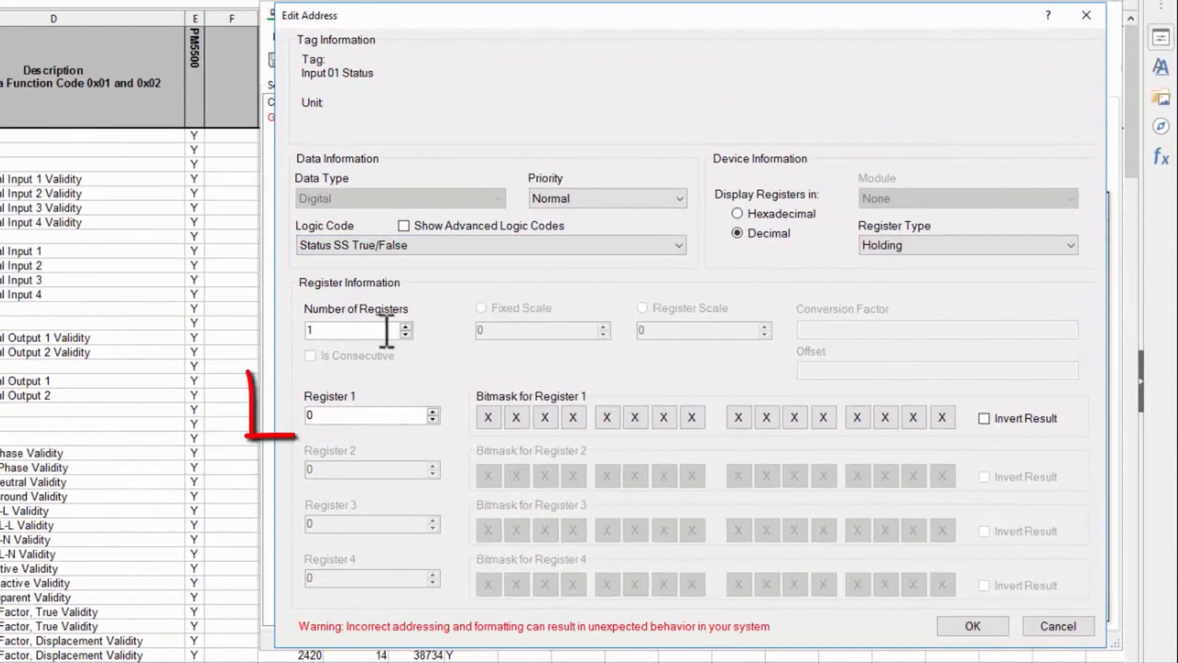
- Enter 2401 as Register 1, leaving Number of Registers at 1
{"action": "left_click", "coordinate": [368, 415]}
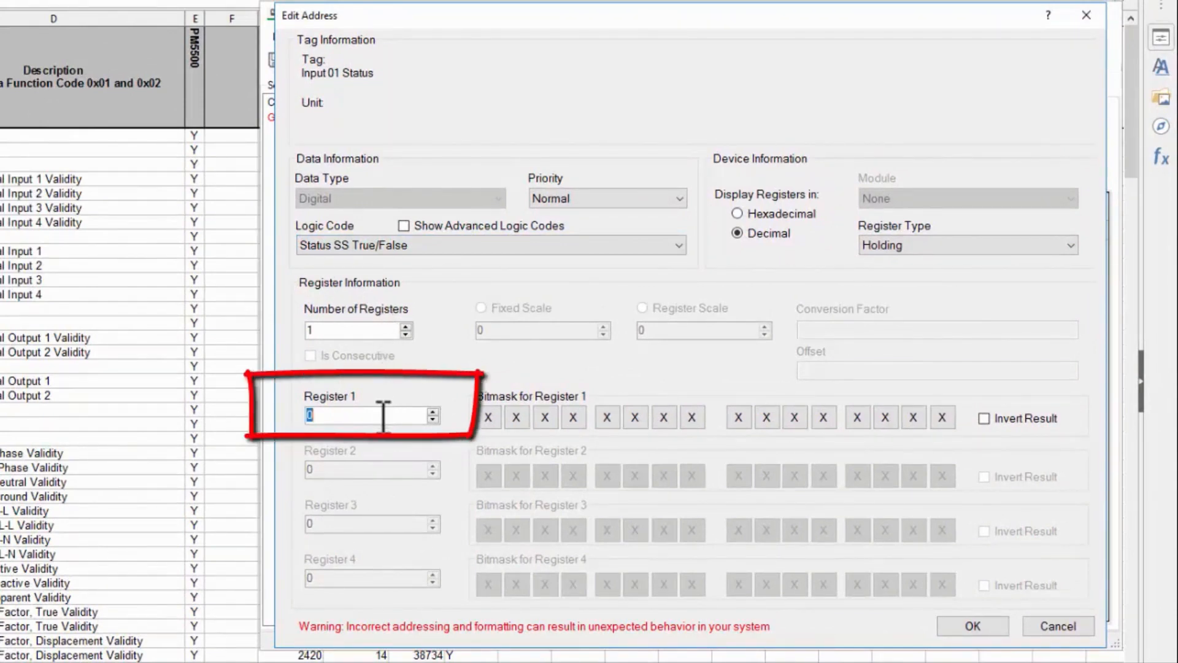
{"action": "type", "text": "240"}
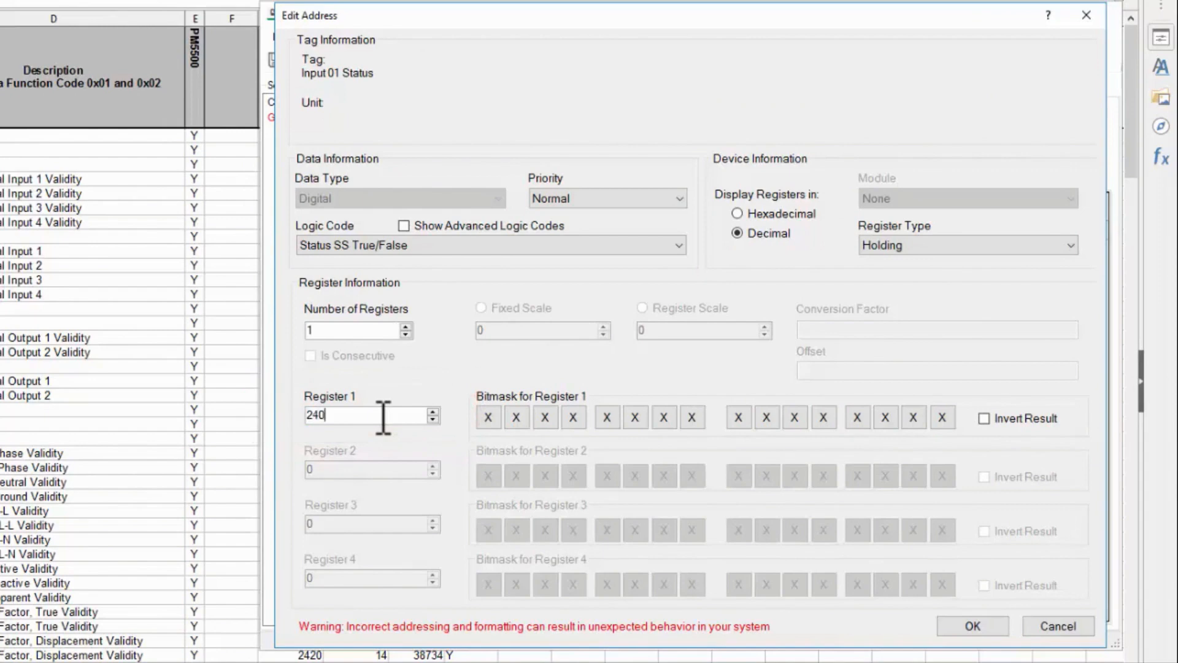
{"action": "type", "text": "1"}
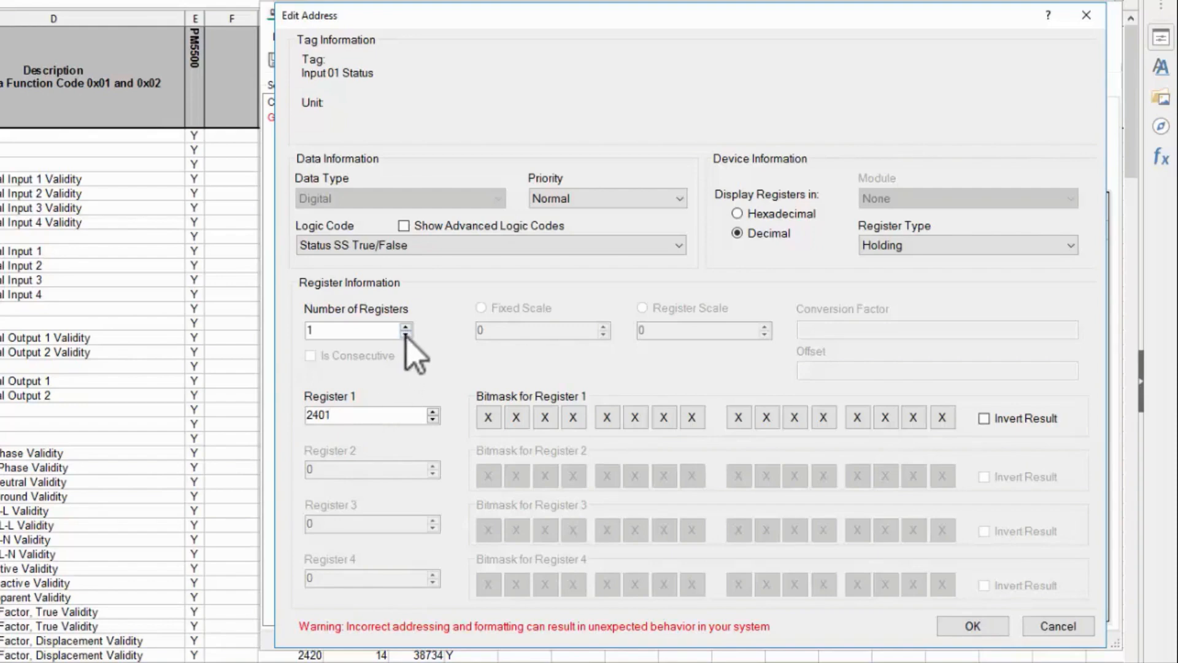
{"action": "mouse_move", "coordinate": [442, 544]}
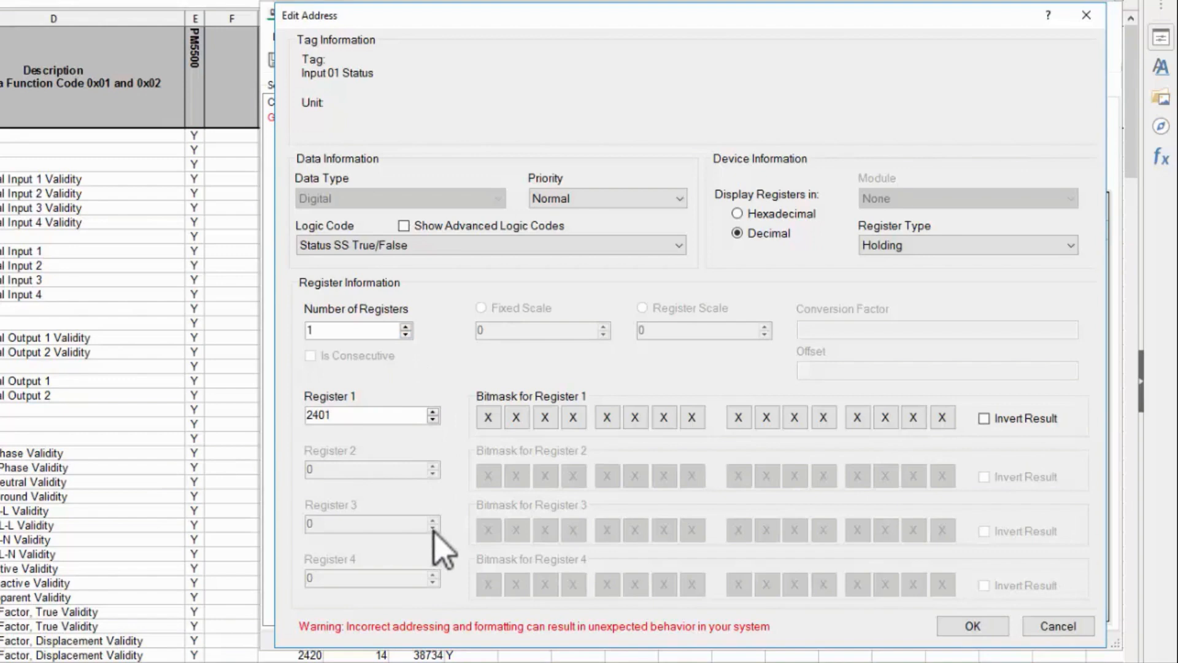
{"action": "mouse_move", "coordinate": [447, 450]}
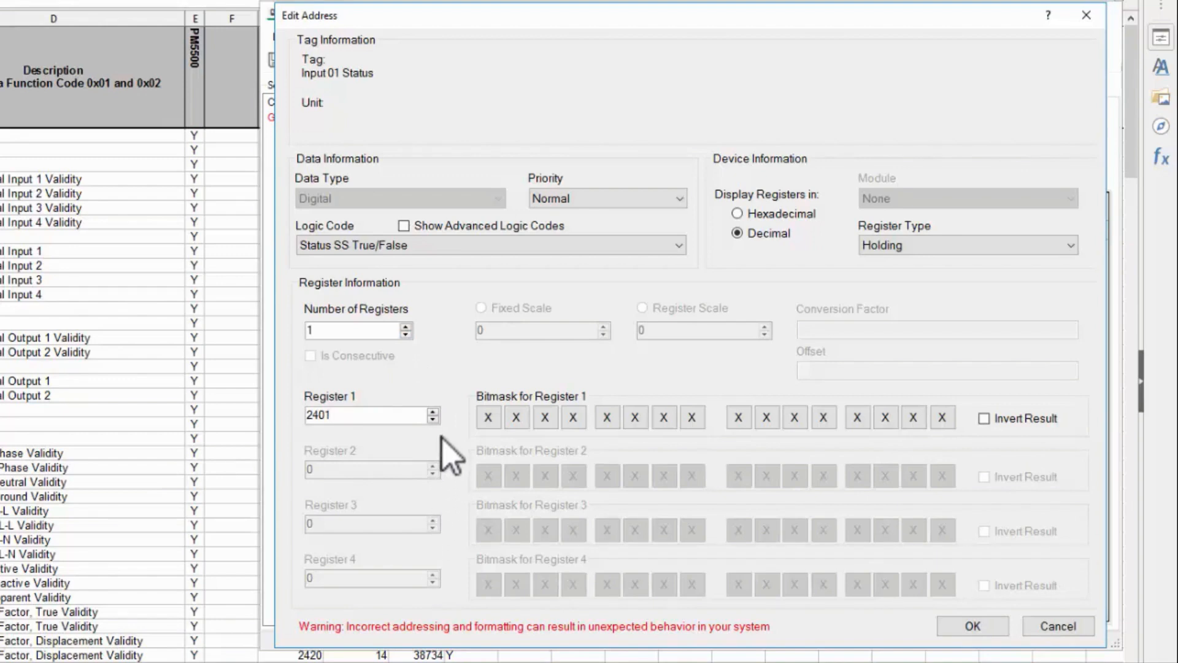
{"action": "mouse_move", "coordinate": [451, 244]}
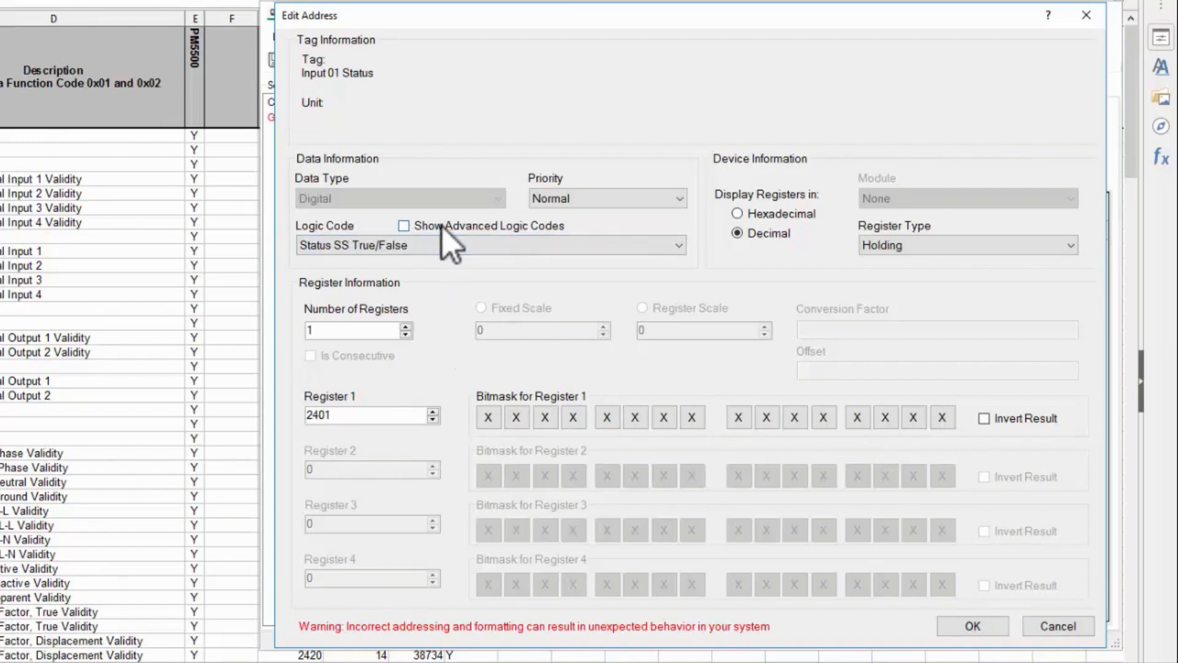
{"action": "left_click", "coordinate": [369, 415]}
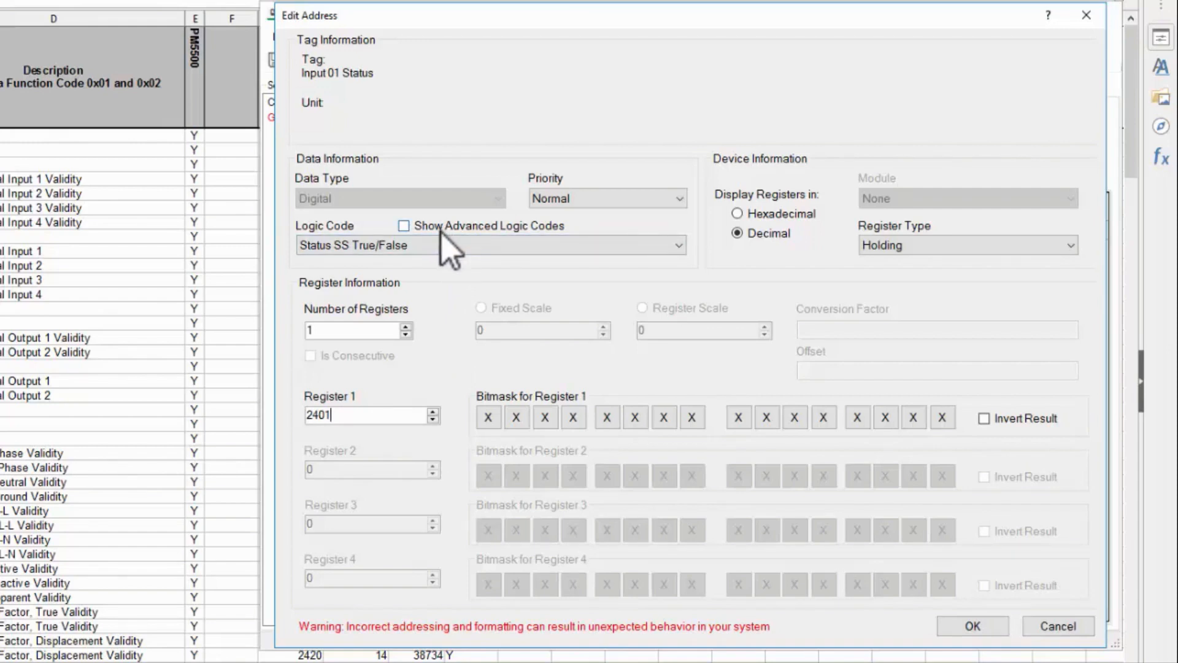
{"action": "mouse_move", "coordinate": [462, 372]}
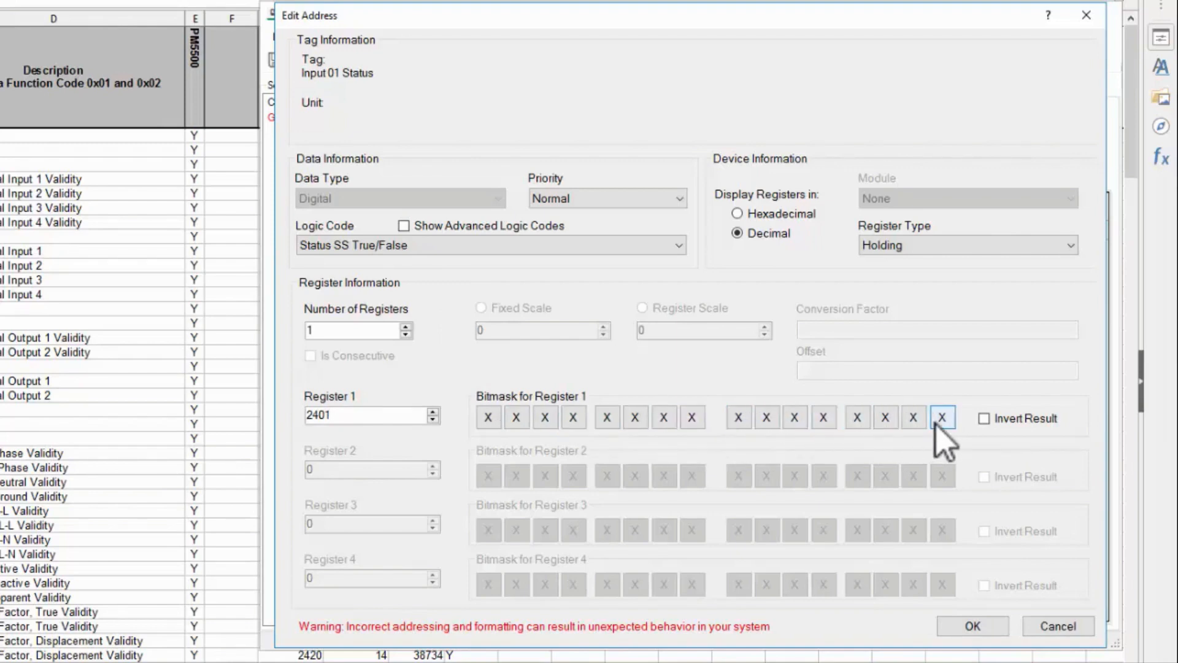
{"action": "mouse_move", "coordinate": [942, 417]}
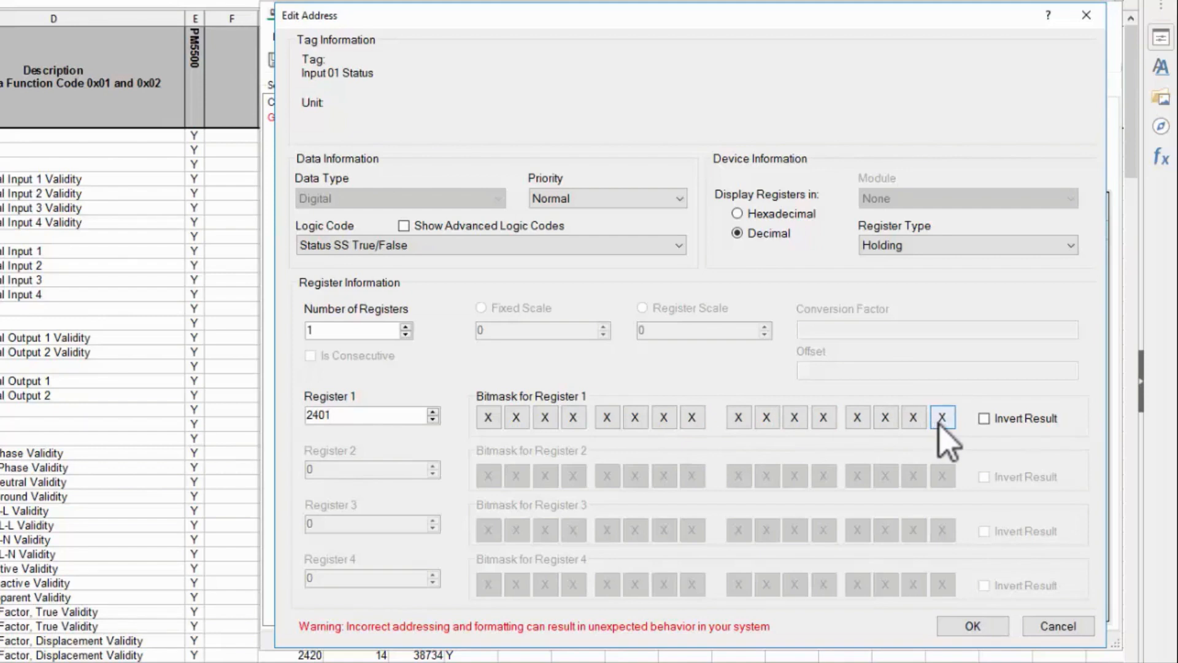
- Set the Register 1 bitmask so only bit 0 must be 1, all other bits don't-care
{"action": "left_click", "coordinate": [941, 418]}
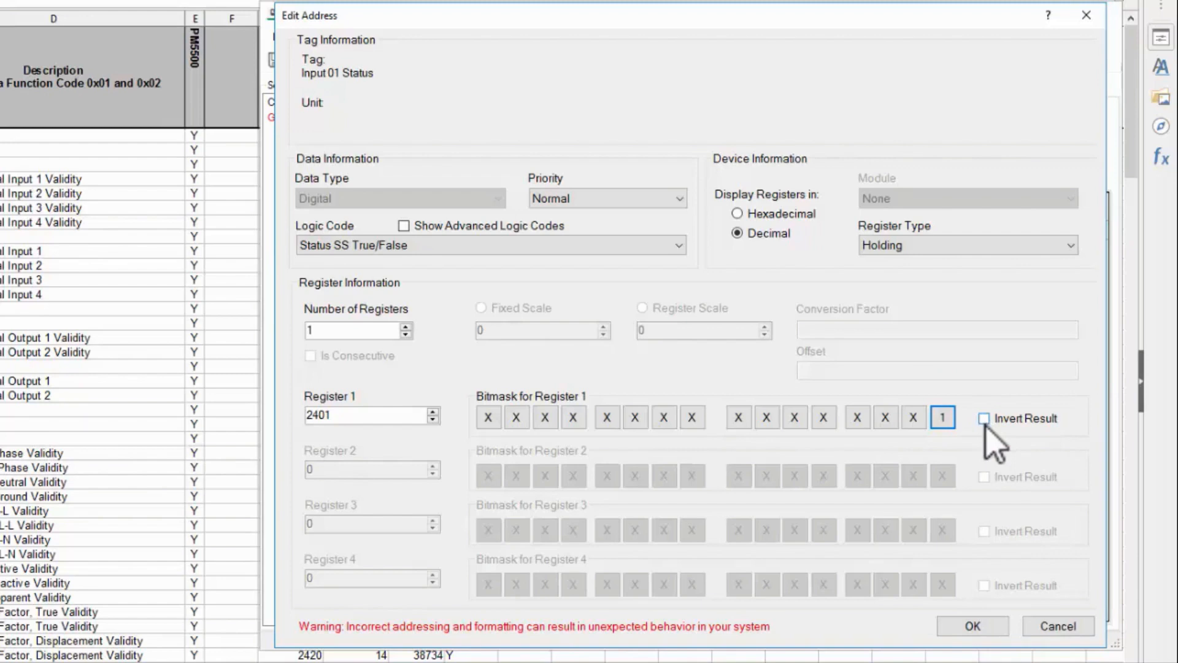
{"action": "mouse_move", "coordinate": [943, 417]}
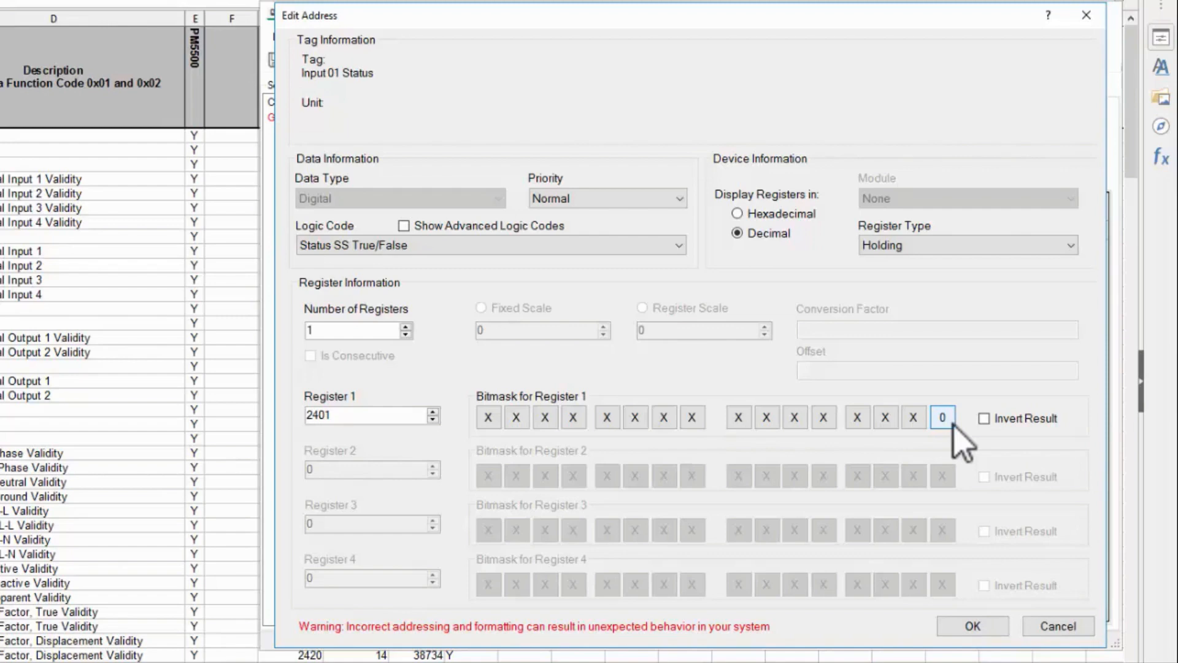
{"action": "left_click", "coordinate": [913, 417]}
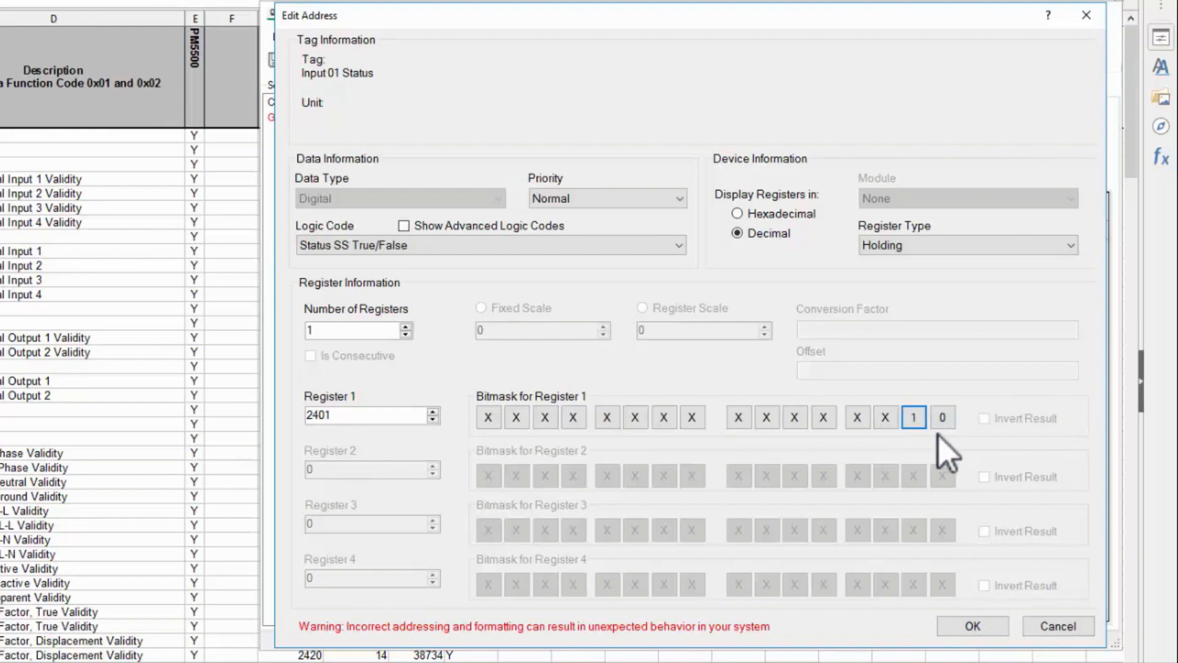
{"action": "mouse_move", "coordinate": [969, 450]}
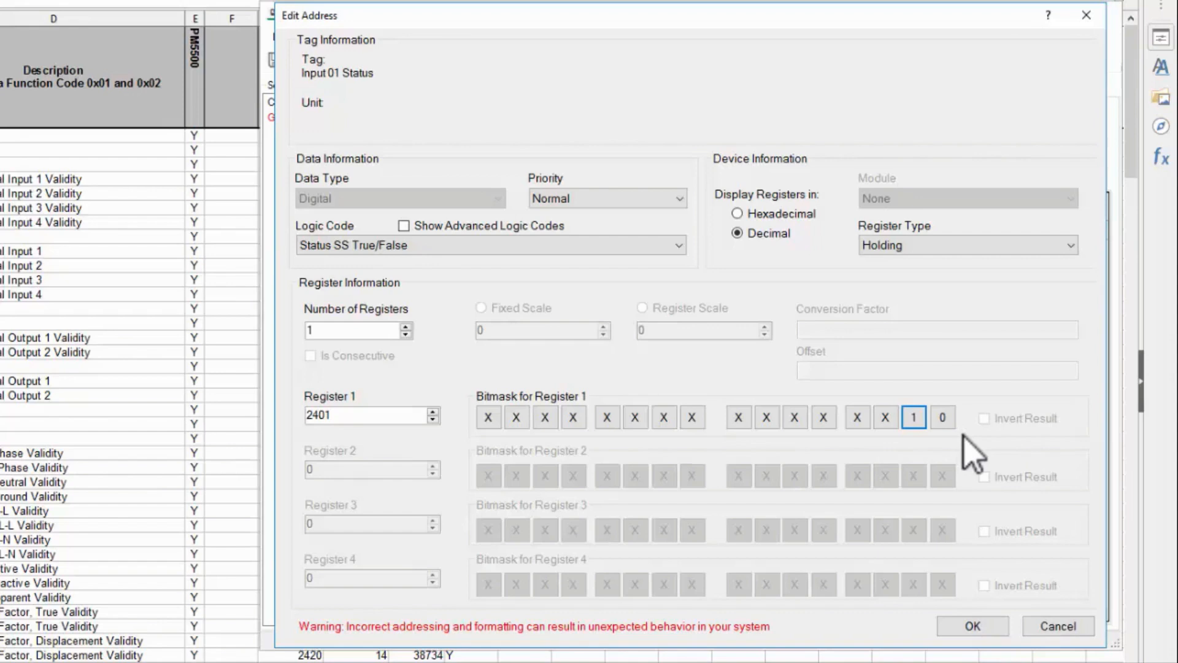
{"action": "mouse_move", "coordinate": [946, 458]}
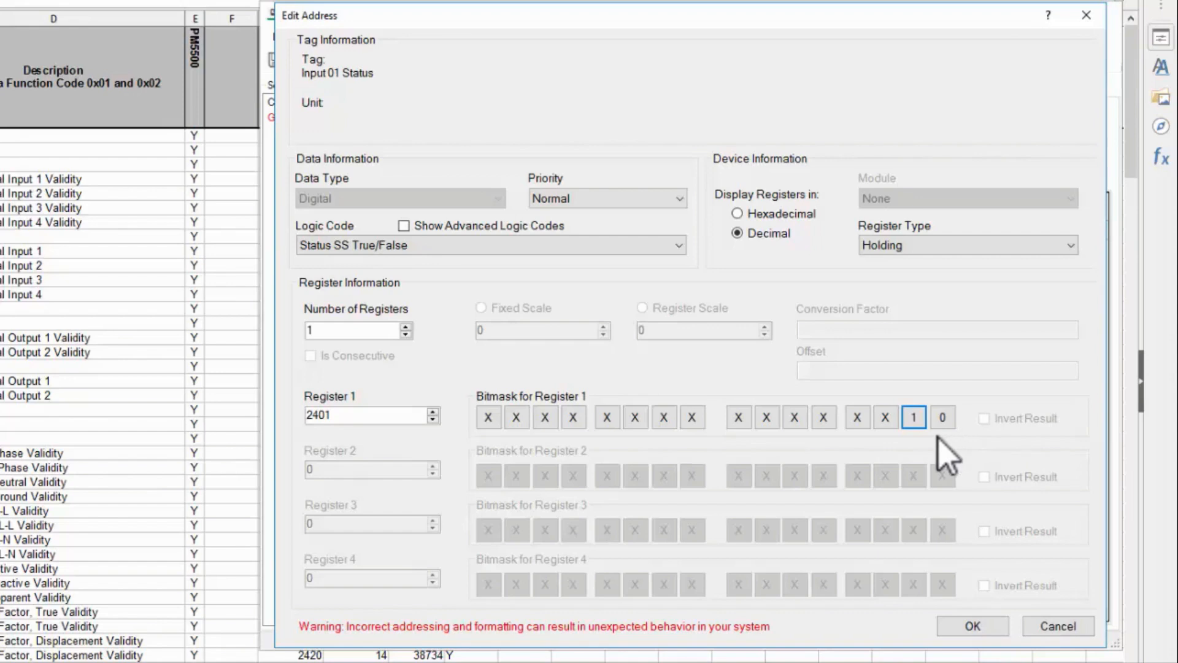
{"action": "left_click", "coordinate": [913, 417]}
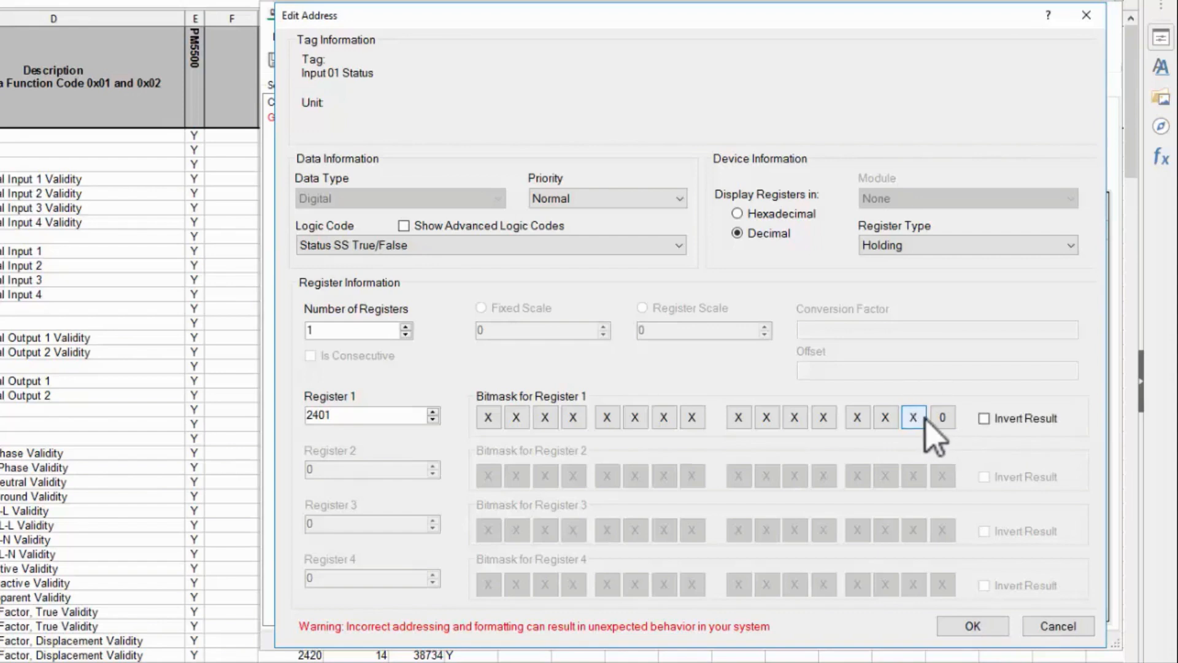
{"action": "left_click", "coordinate": [943, 418]}
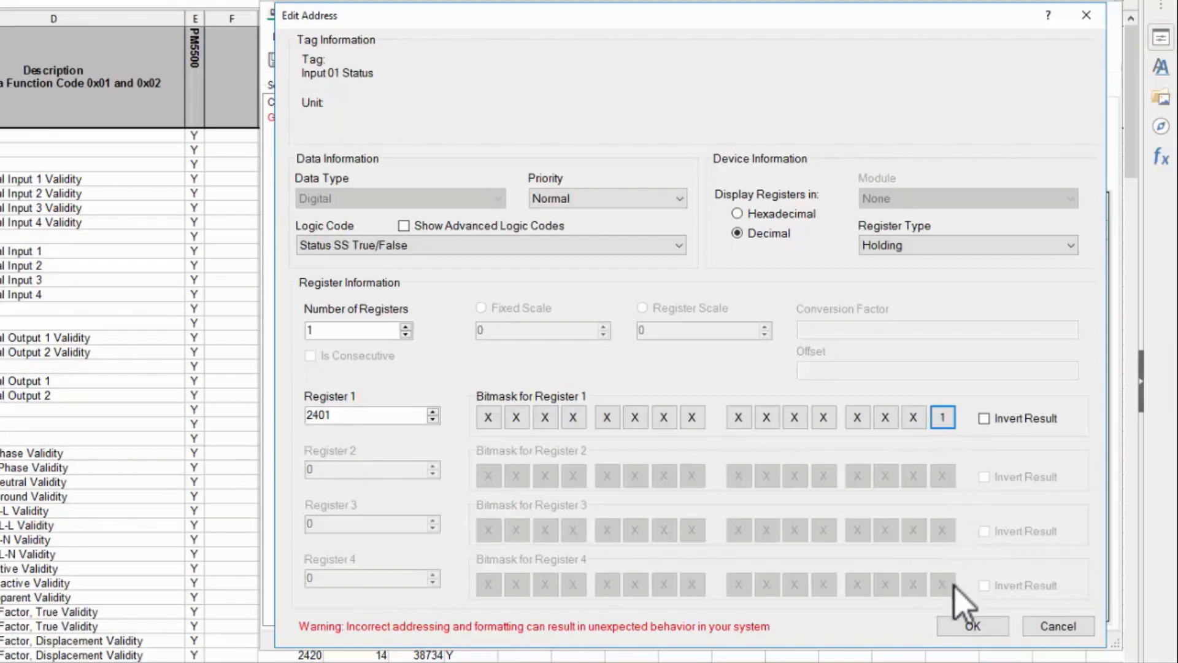
- Confirm the address so Input 01 Status lists register 2401 in the tag table
{"action": "left_click", "coordinate": [969, 625]}
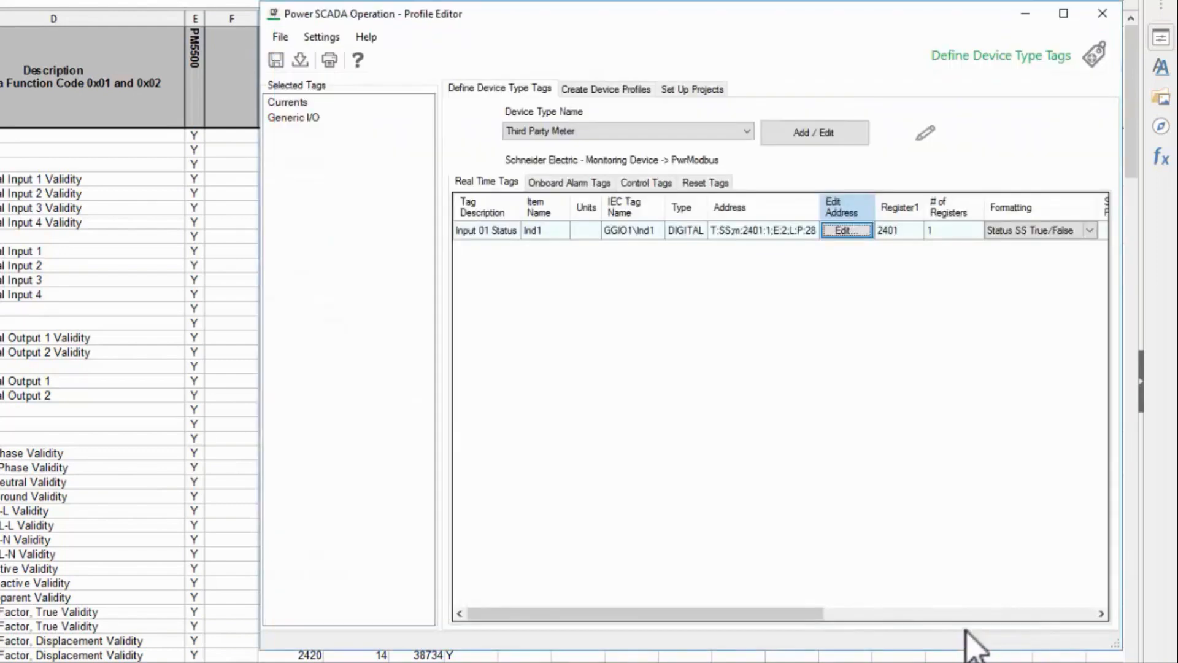
{"action": "mouse_move", "coordinate": [800, 375]}
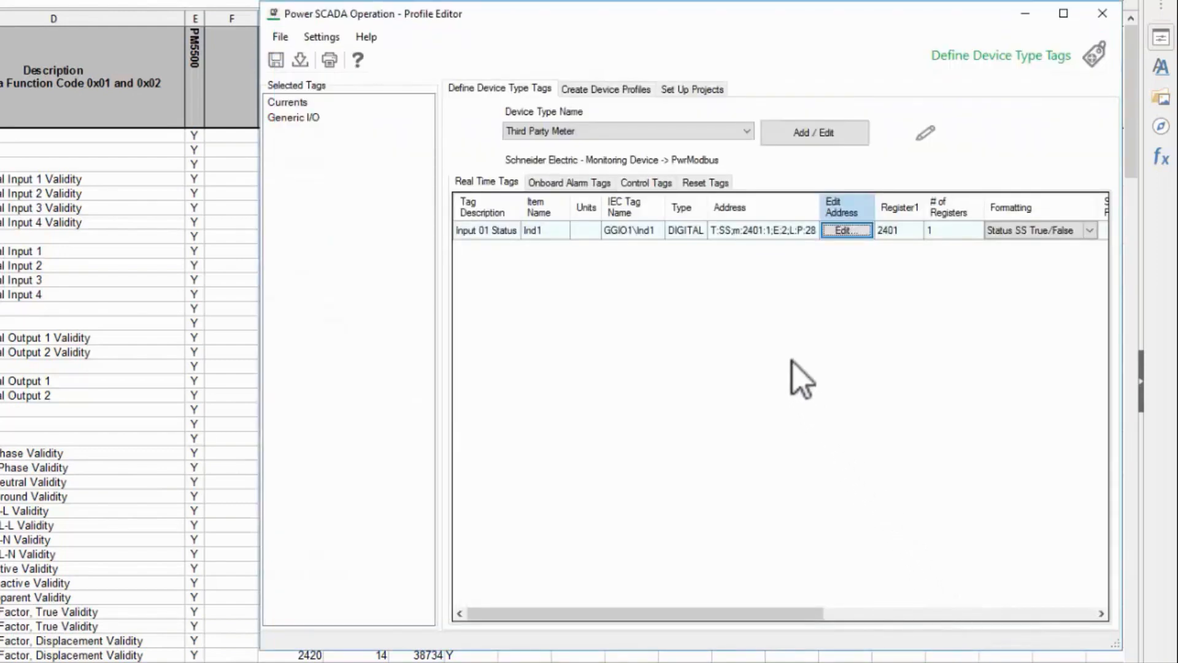
{"action": "mouse_move", "coordinate": [744, 266]}
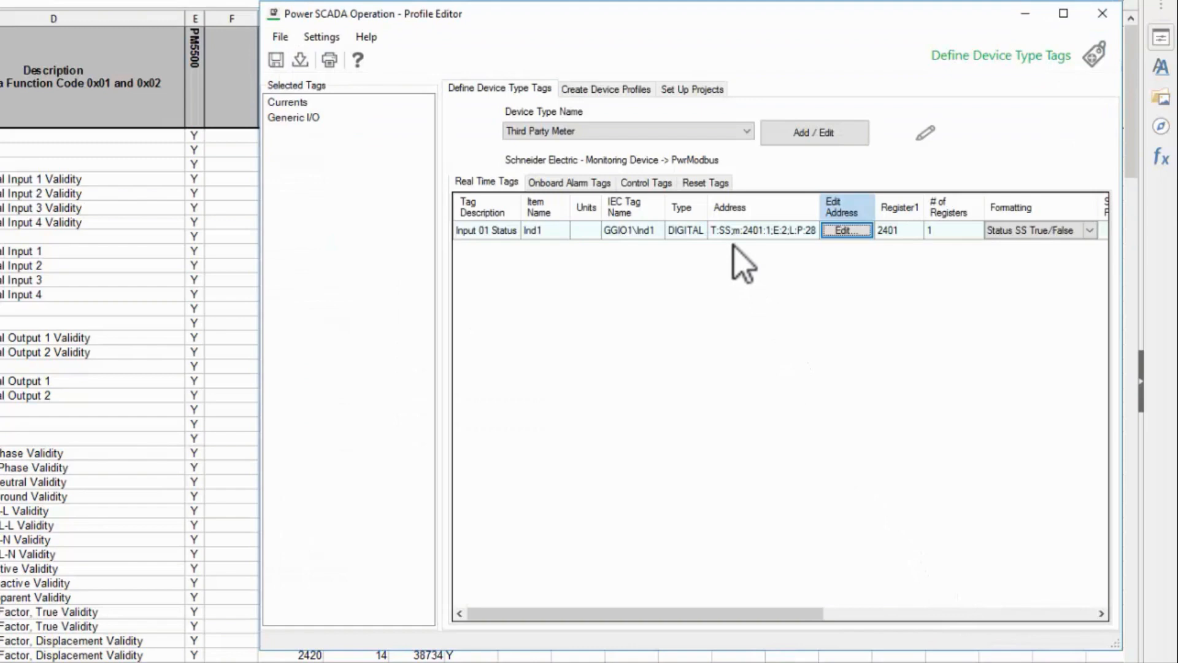
{"action": "mouse_move", "coordinate": [740, 259]}
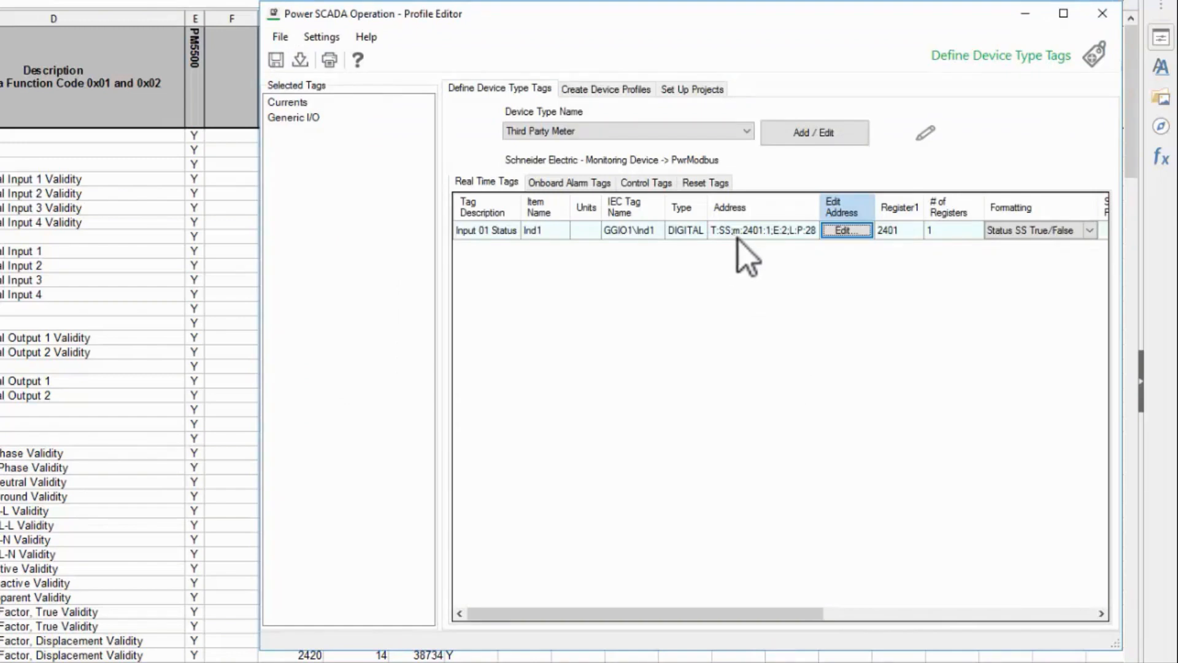
{"action": "mouse_move", "coordinate": [782, 255]}
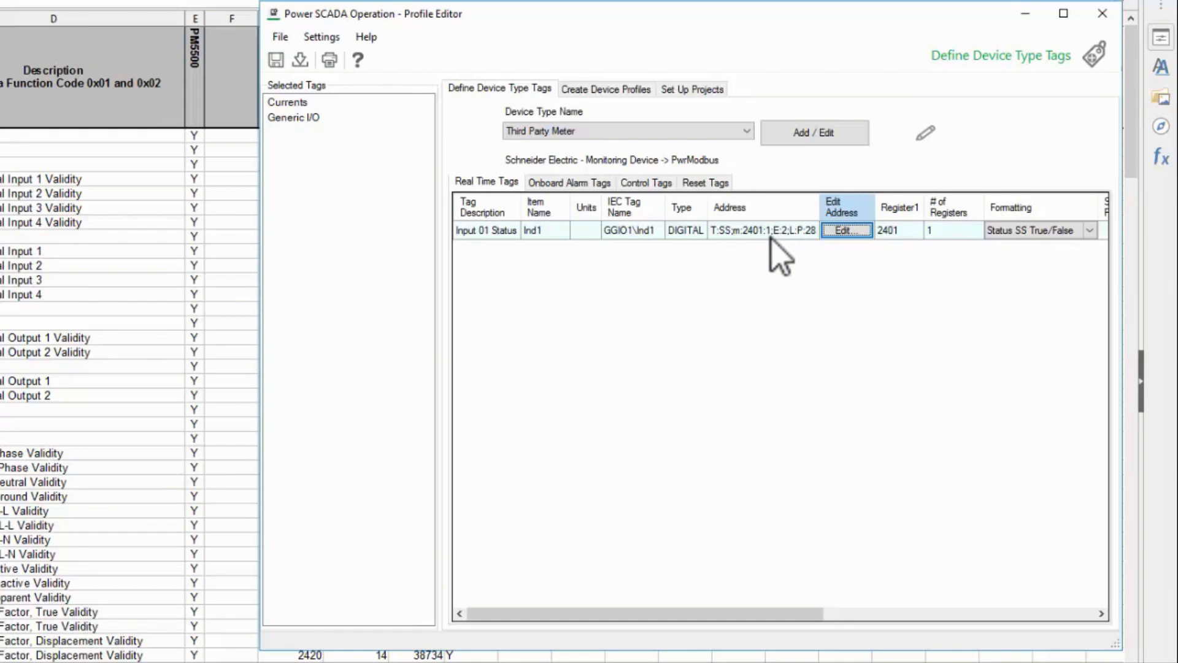
{"action": "mouse_move", "coordinate": [504, 163]}
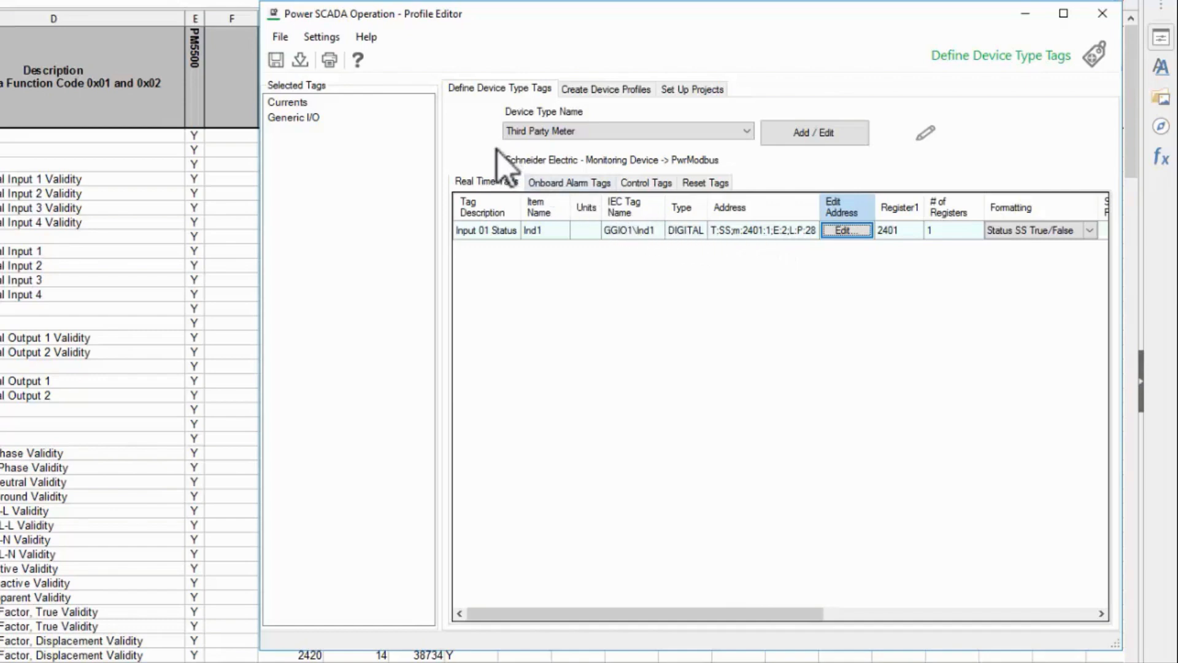
{"action": "mouse_move", "coordinate": [353, 142]}
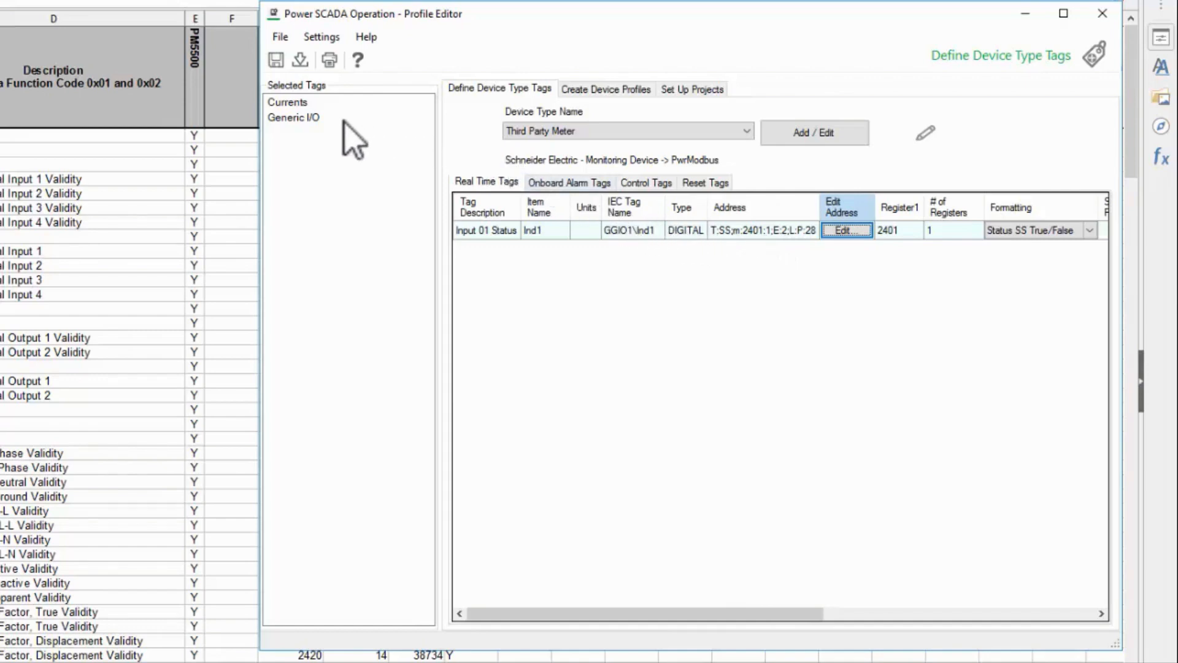